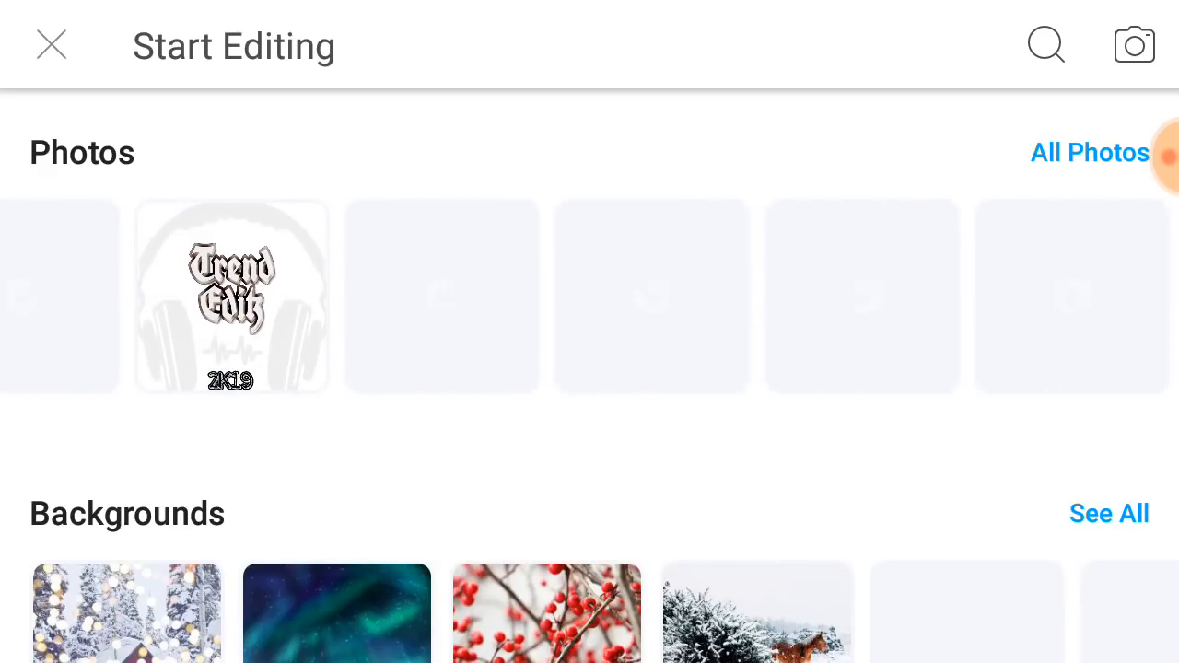
- Scroll through the photo gallery to find the headphone logo picture
scroll("left", 3)
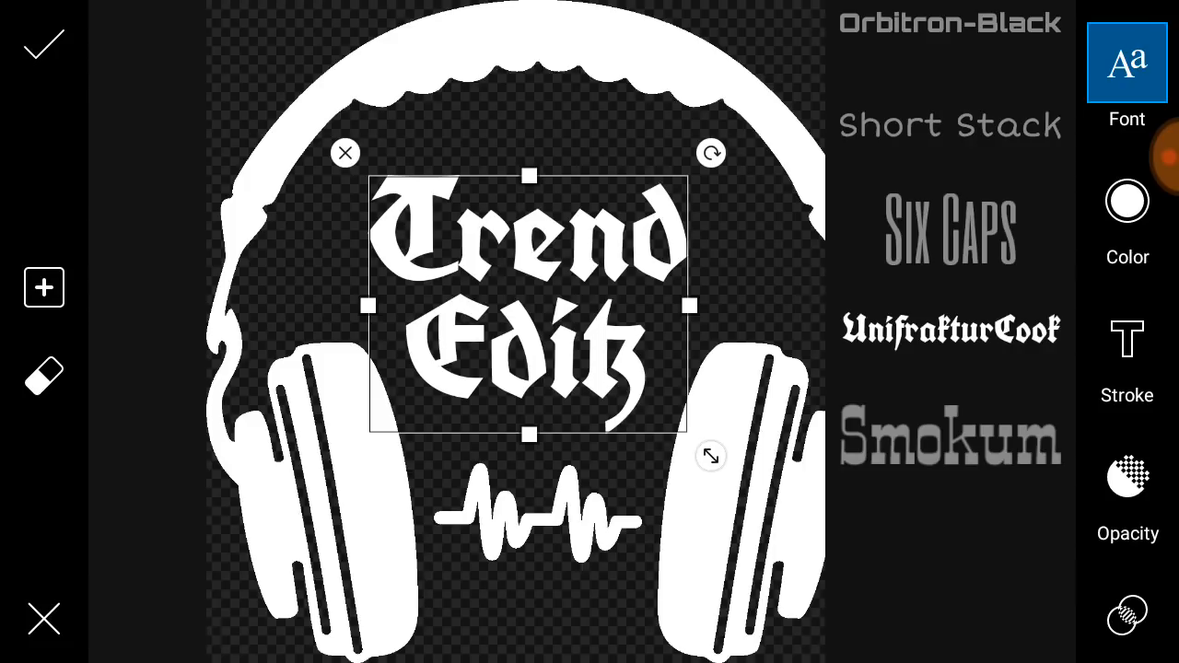
- Add 'Trend Editz' in white UnifrakturCook above the waveform inside the headphones
left_click(1129, 565)
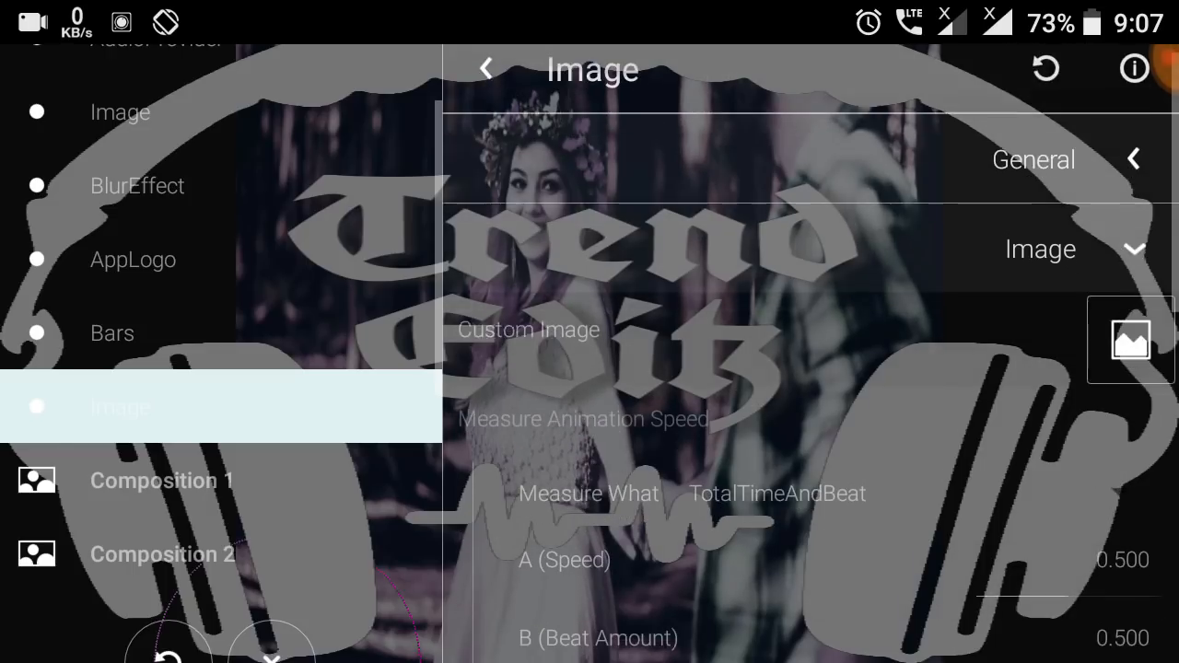
- Scroll the Image element settings down to the Scale options for the logo layer
scroll("down", 3)
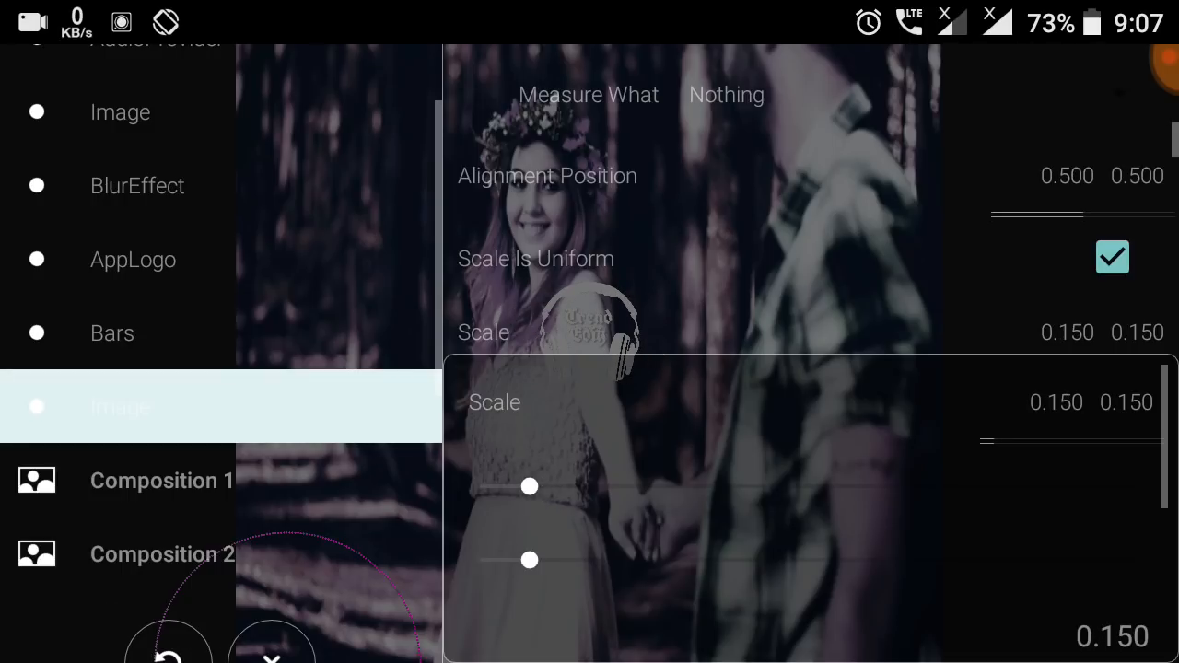